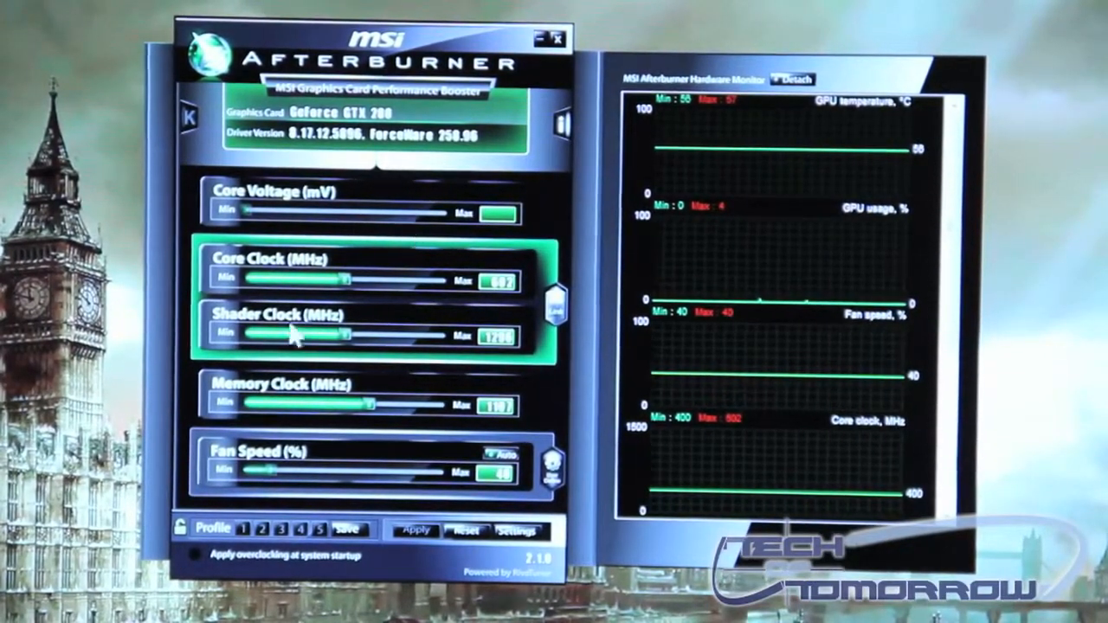
{"action": "mouse_move", "coordinate": [264, 286]}
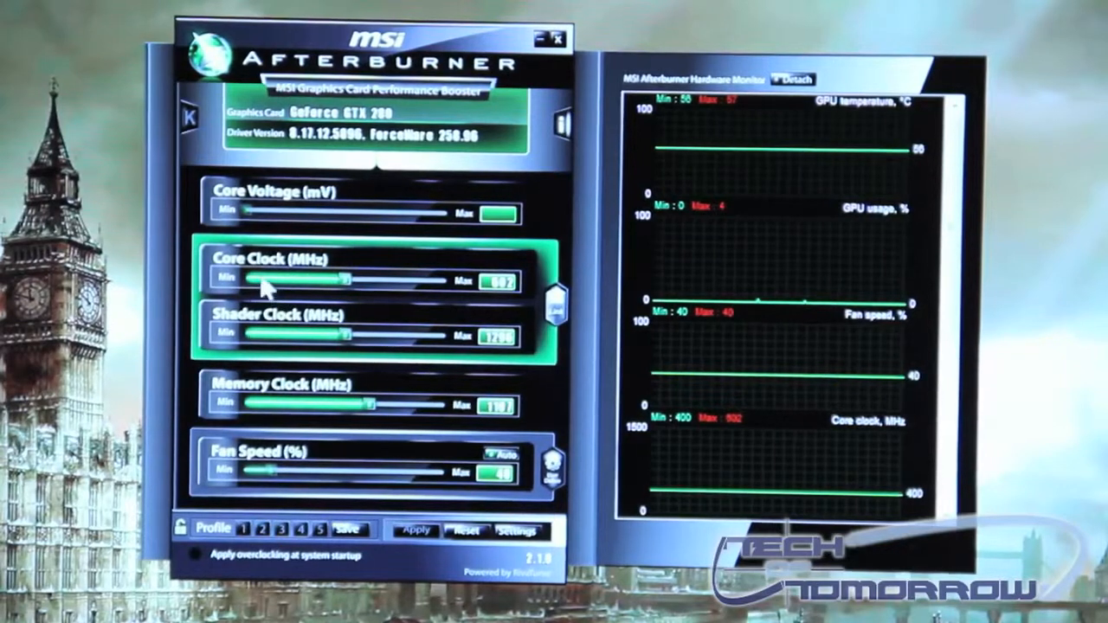
{"action": "mouse_move", "coordinate": [424, 299]}
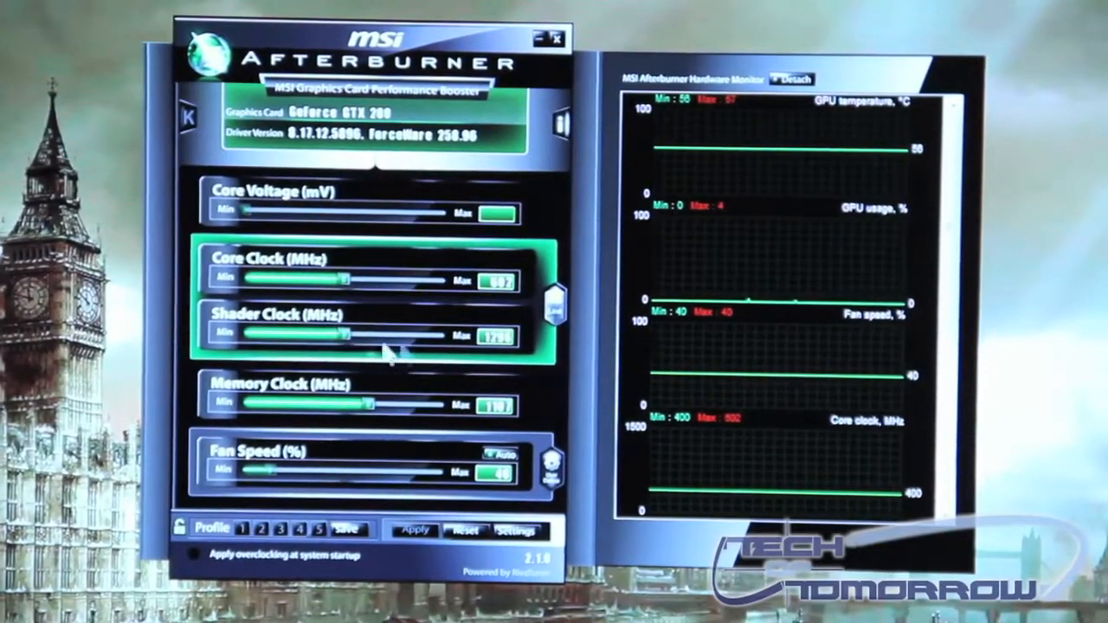
{"action": "mouse_move", "coordinate": [519, 372]}
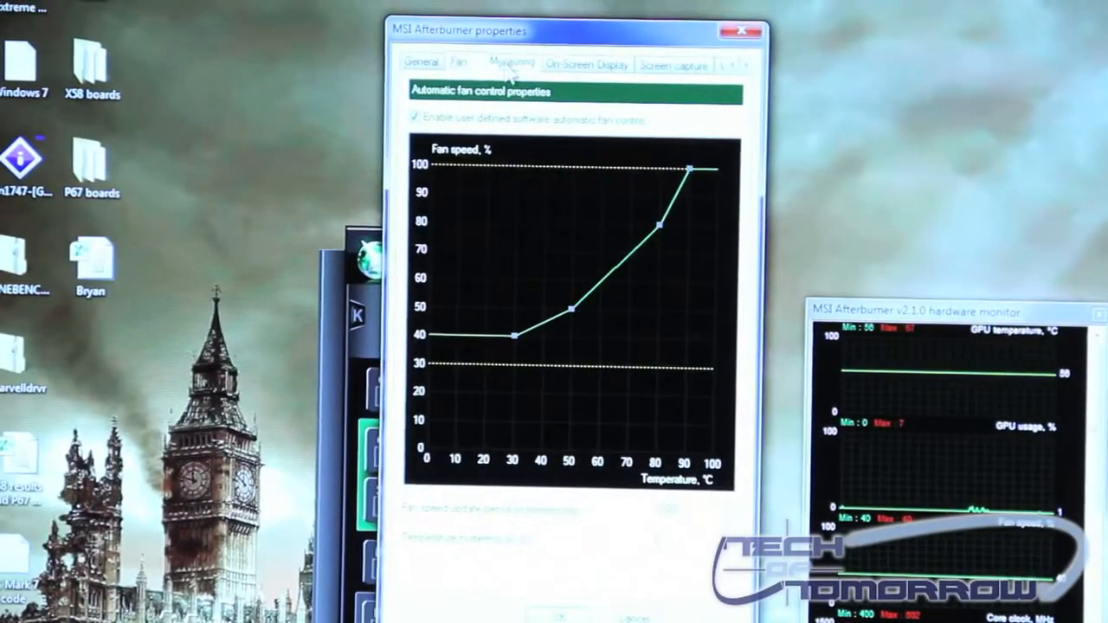
Show the Monitoring properties with 1000 ms polling and GPU temperature, usage and fan graphs.
{"action": "left_click", "coordinate": [510, 62]}
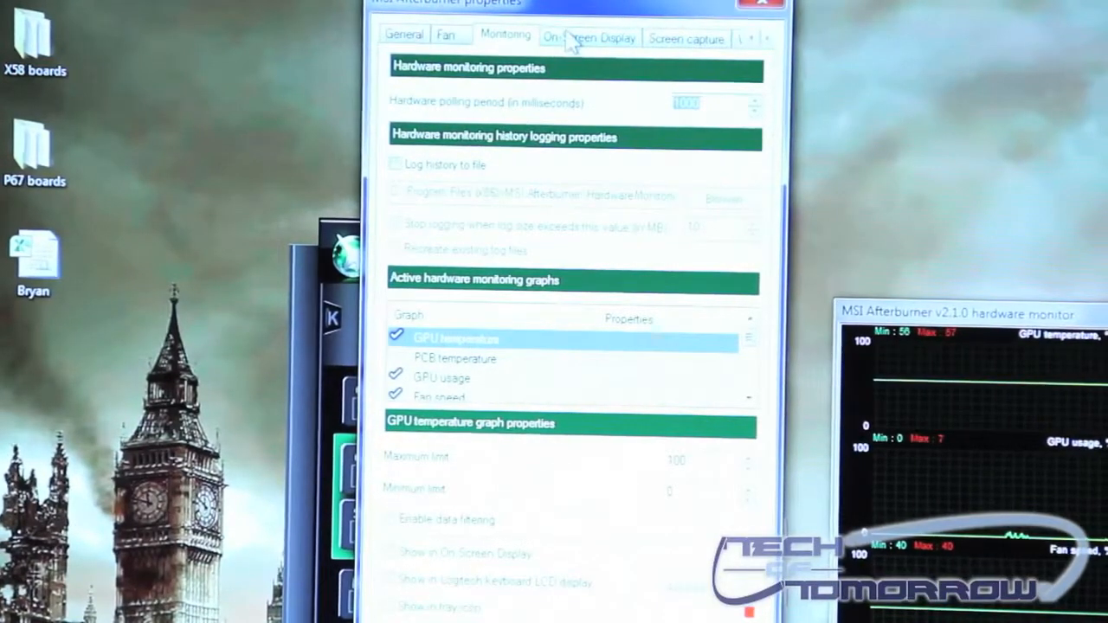
Review On-Screen Display, Screen capture and Profiles hotkeys, ending on English User Interface settings.
{"action": "left_click", "coordinate": [588, 38]}
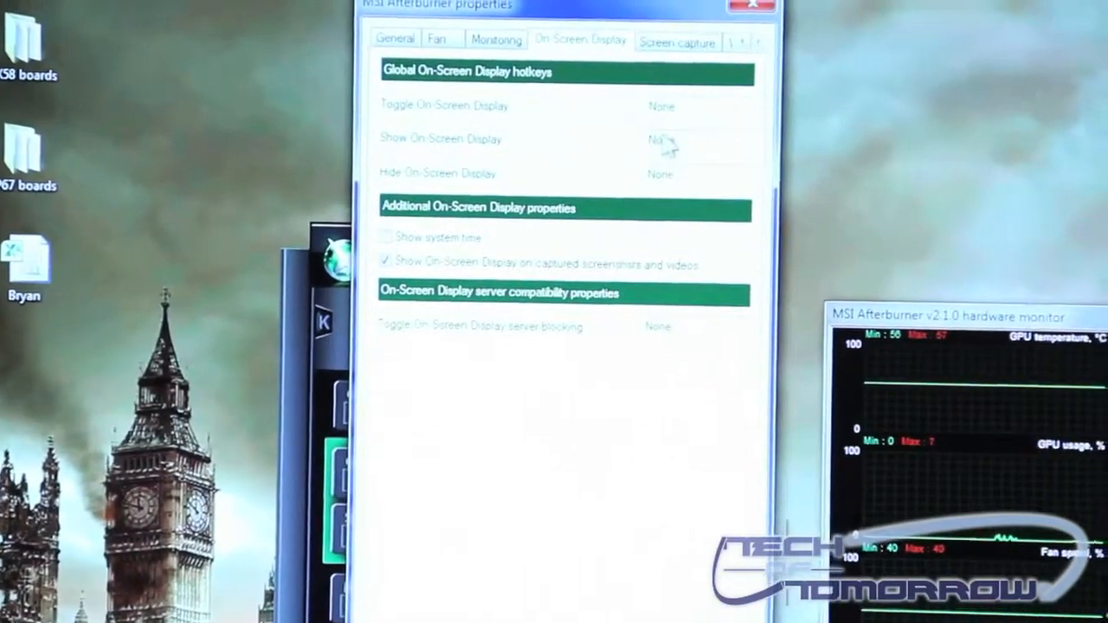
{"action": "left_click", "coordinate": [677, 42]}
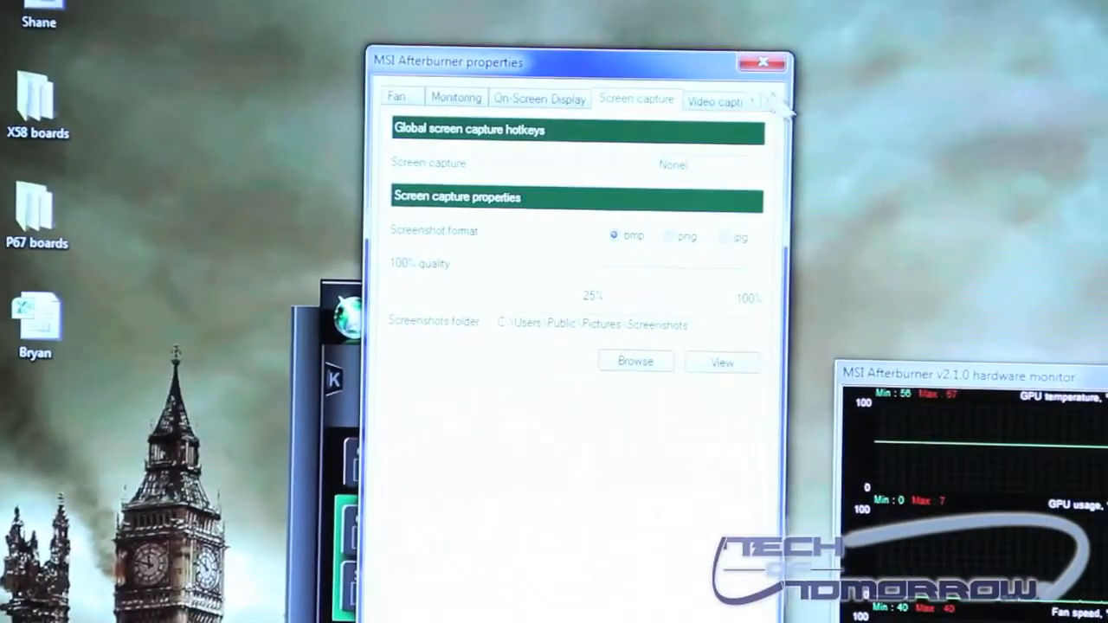
{"action": "left_click", "coordinate": [769, 97]}
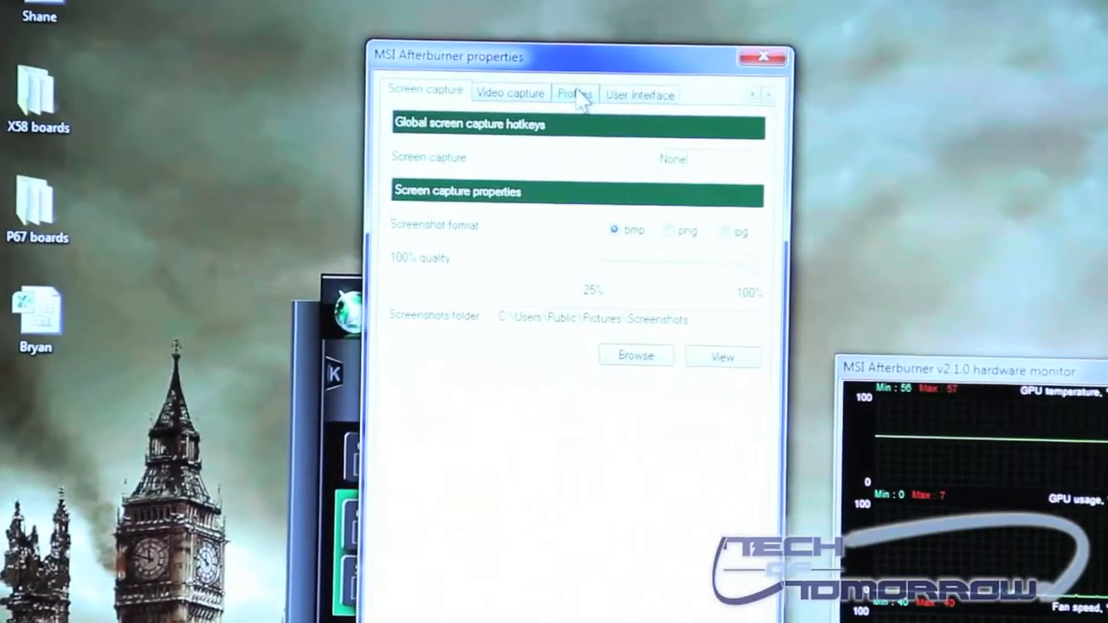
{"action": "left_click", "coordinate": [575, 93]}
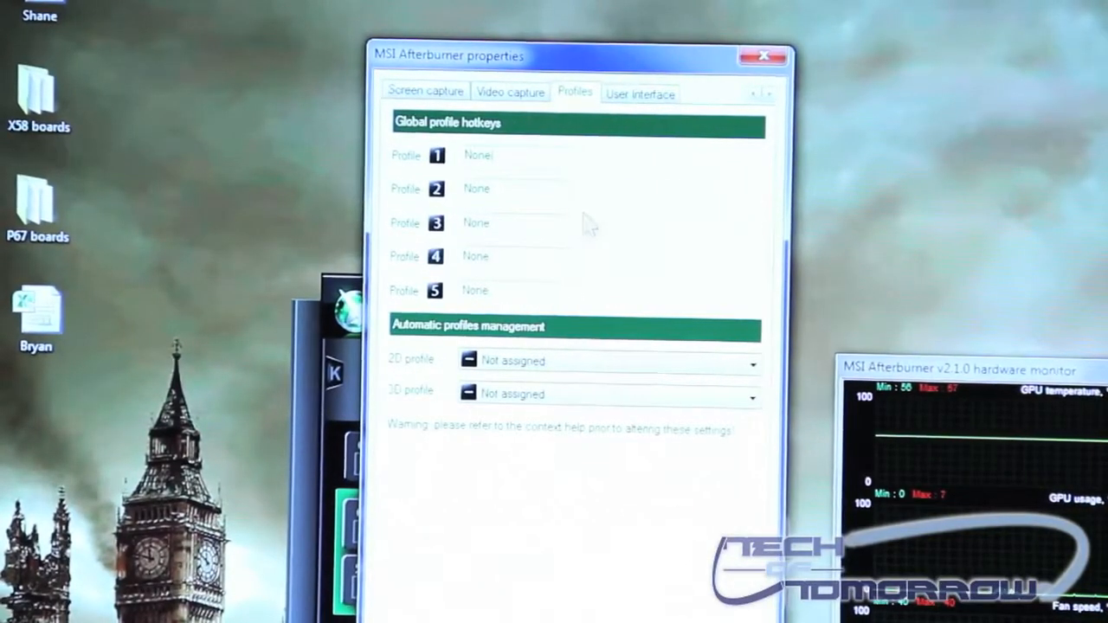
{"action": "left_click", "coordinate": [638, 90]}
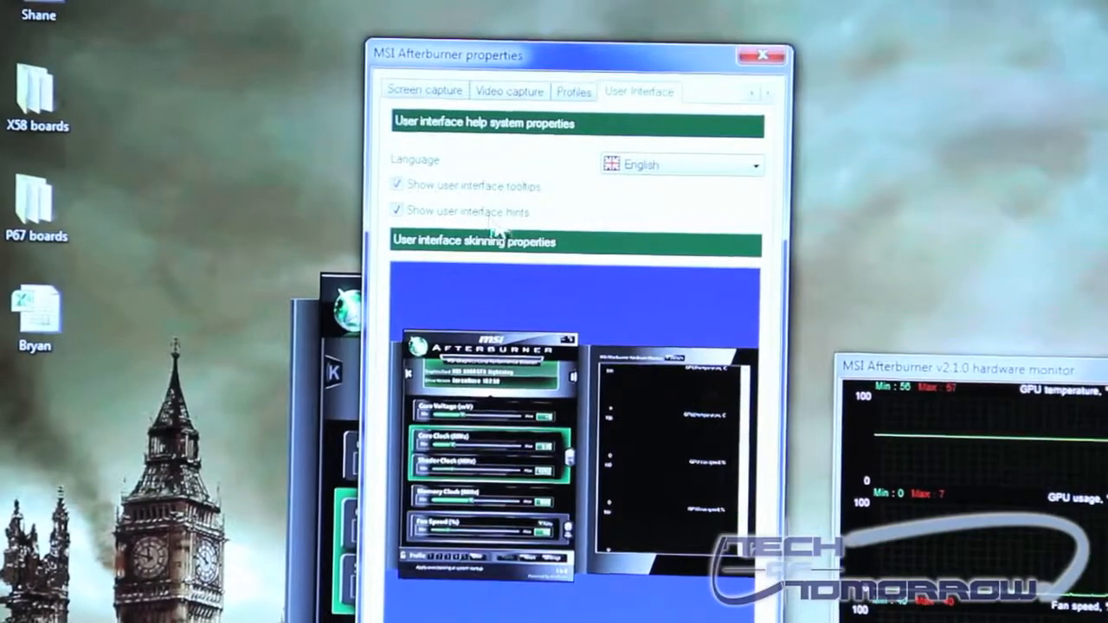